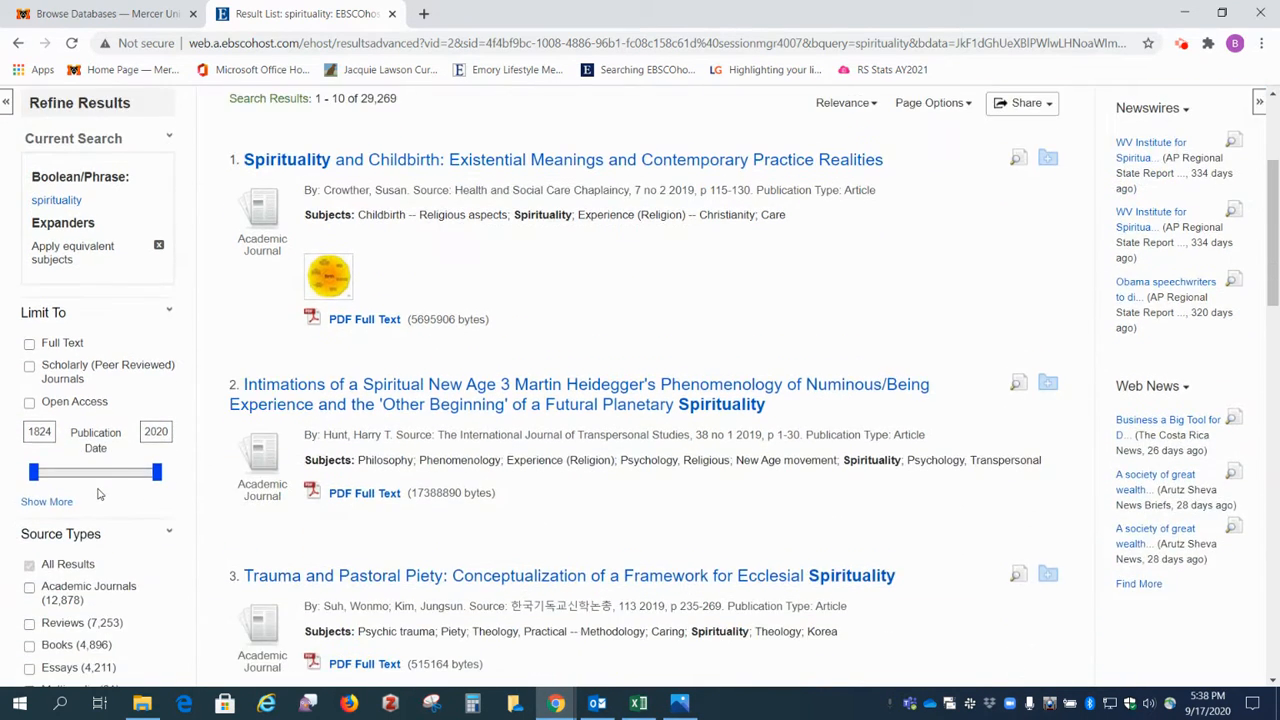
{"action": "scroll", "scroll_direction": "down", "scroll_amount": 3}
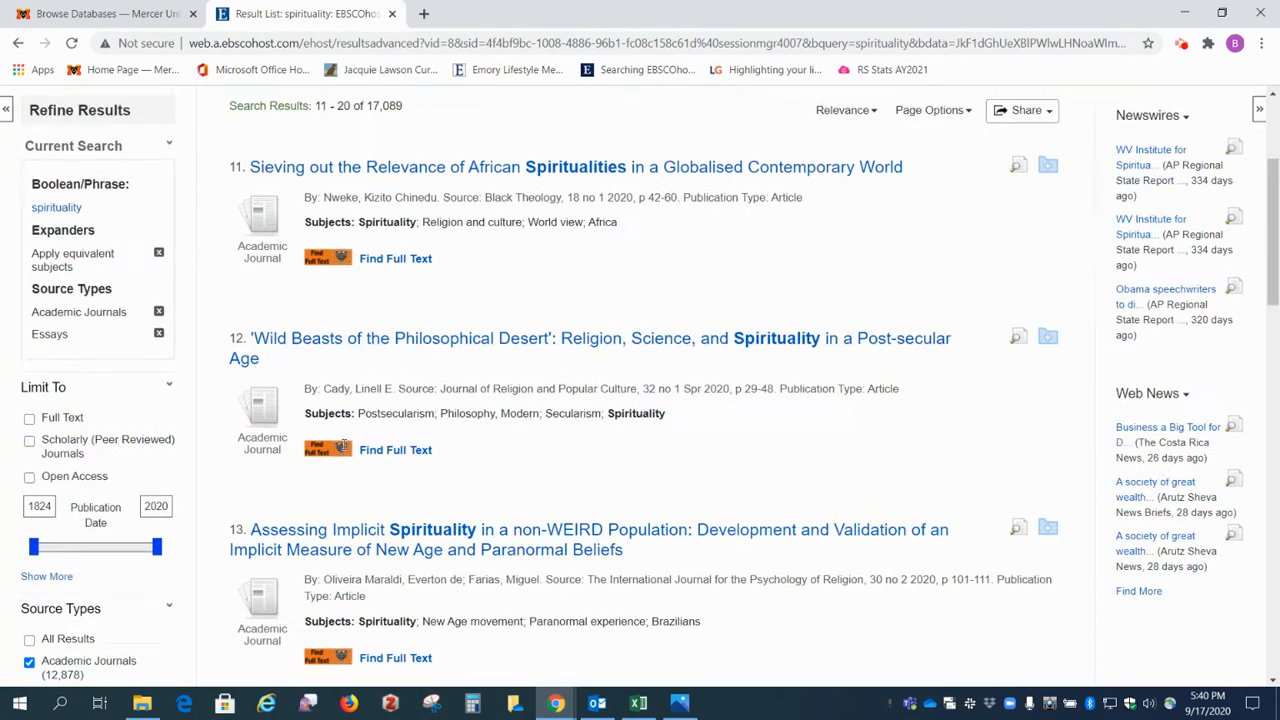
{"action": "scroll", "scroll_direction": "down", "scroll_amount": 3}
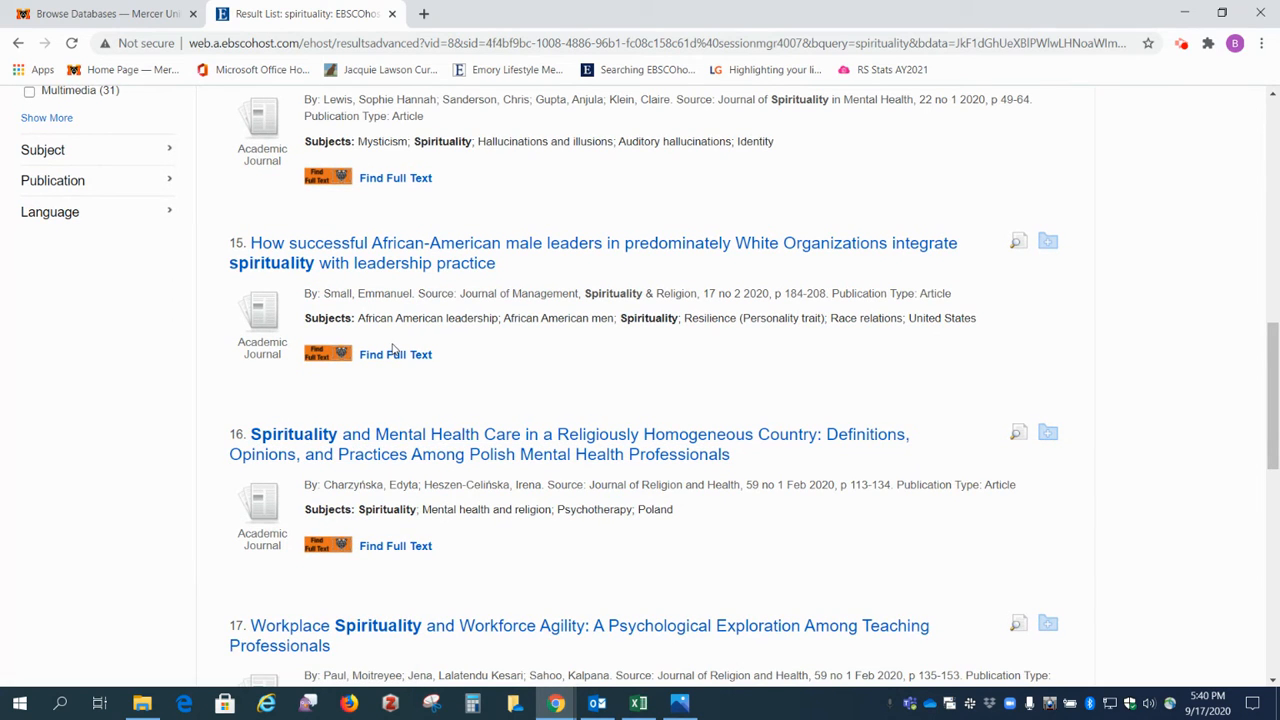